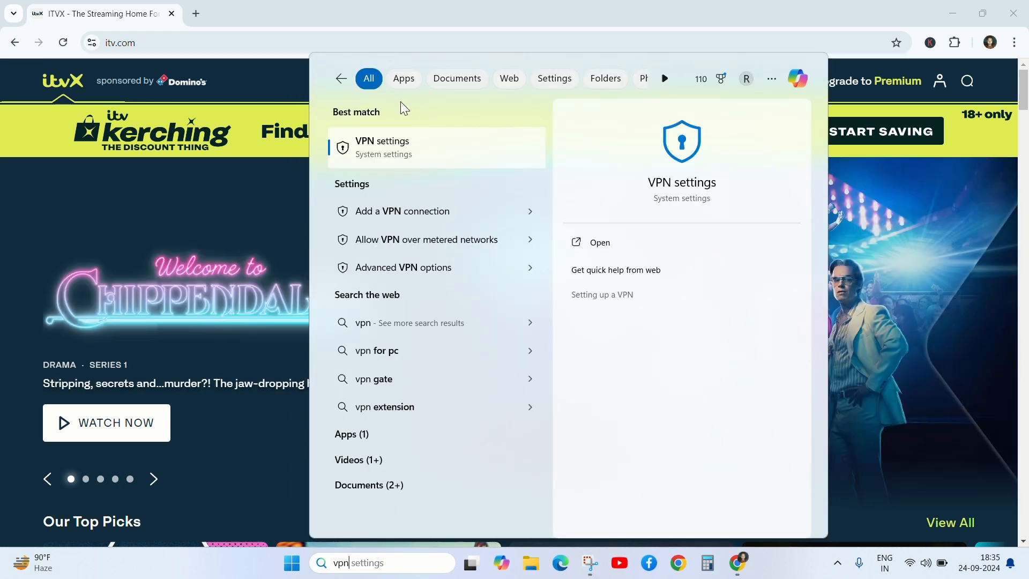
Step: Close the Windows VPN search results and bring up Chrome's three-dot menu
{"action": "left_click", "coordinate": [381, 147]}
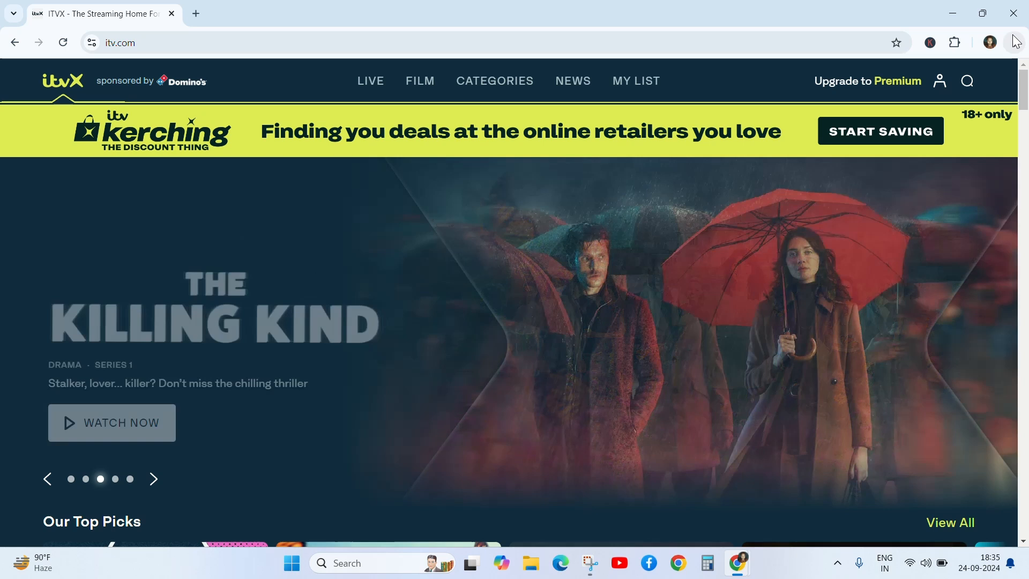
{"action": "left_click", "coordinate": [1014, 42]}
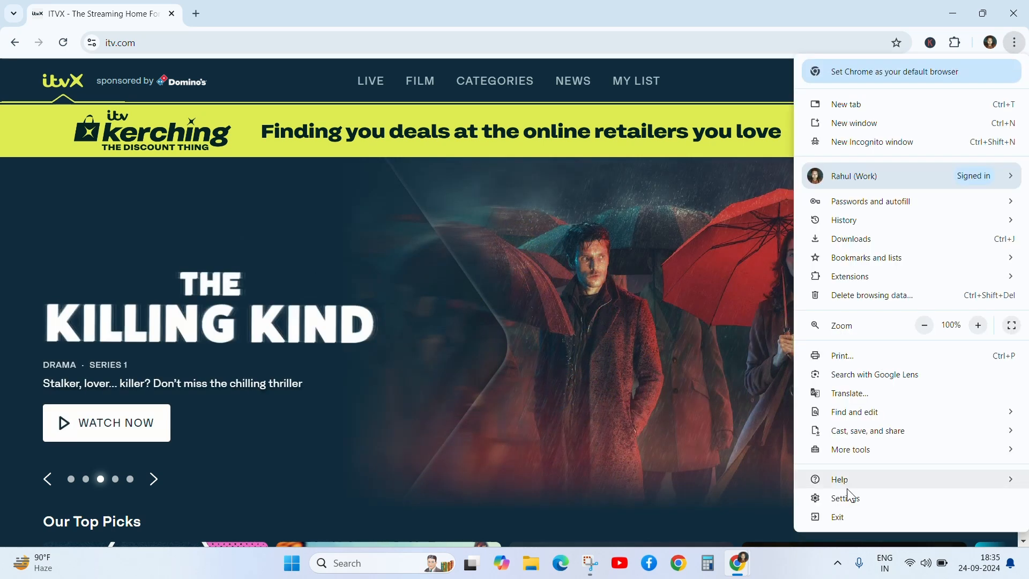
Step: Go to Settings > Privacy and security > Delete browsing data and view time ranges
{"action": "left_click", "coordinate": [844, 498]}
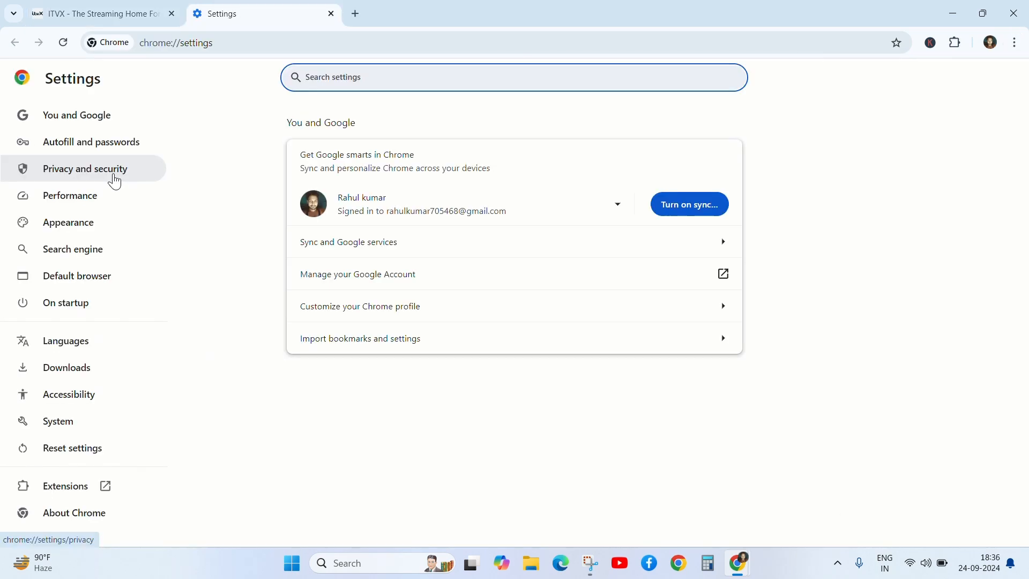
{"action": "left_click", "coordinate": [85, 169]}
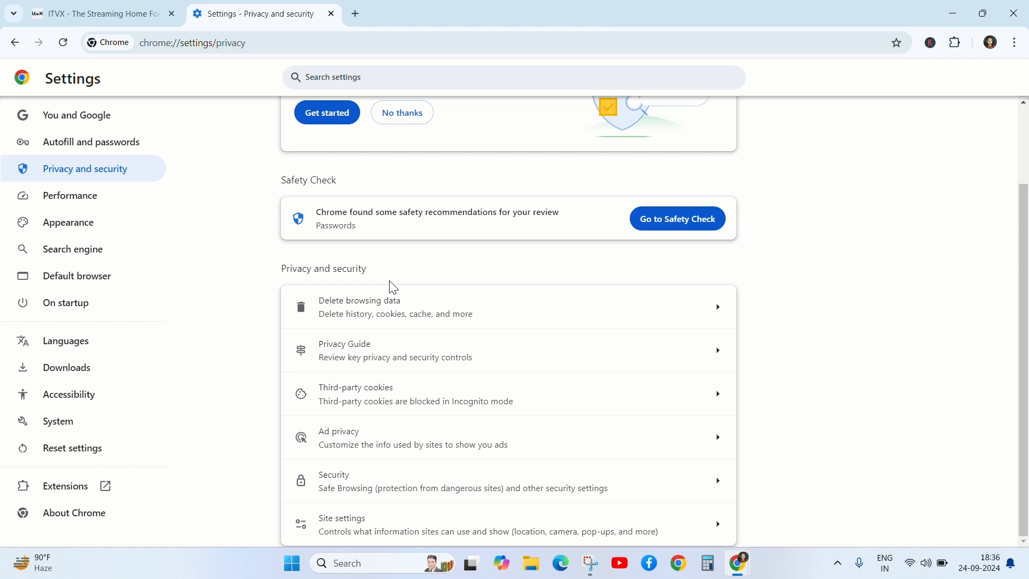
{"action": "left_click", "coordinate": [359, 306]}
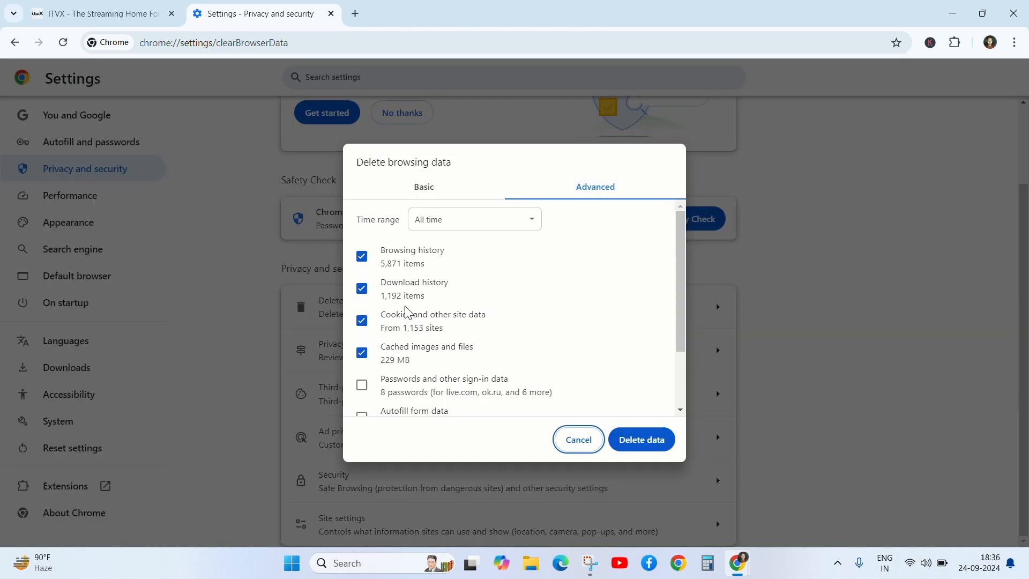
{"action": "left_click", "coordinate": [473, 219]}
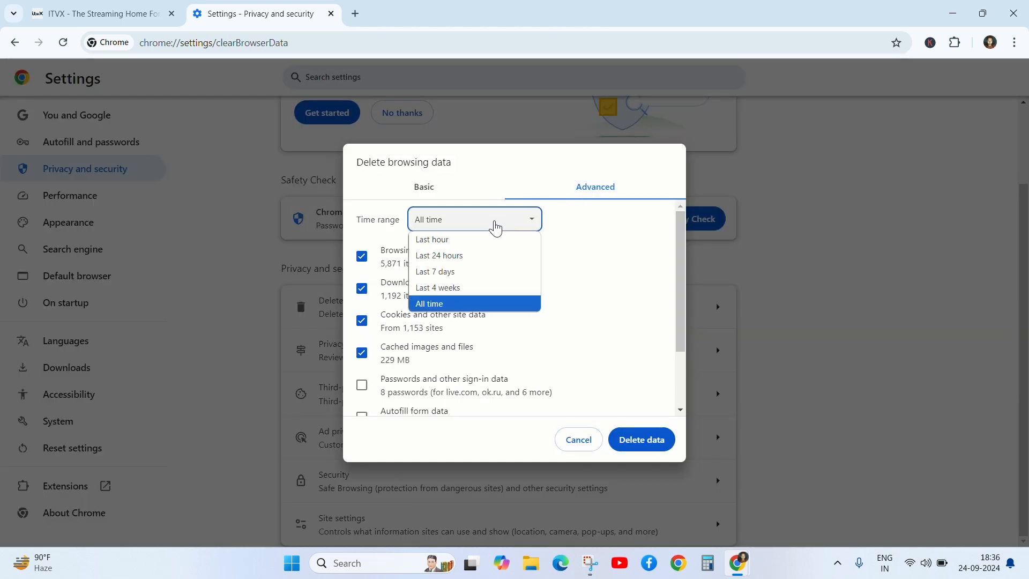
Step: Keep the All time range and review history, downloads, cookies and cache options
{"action": "left_click", "coordinate": [428, 304]}
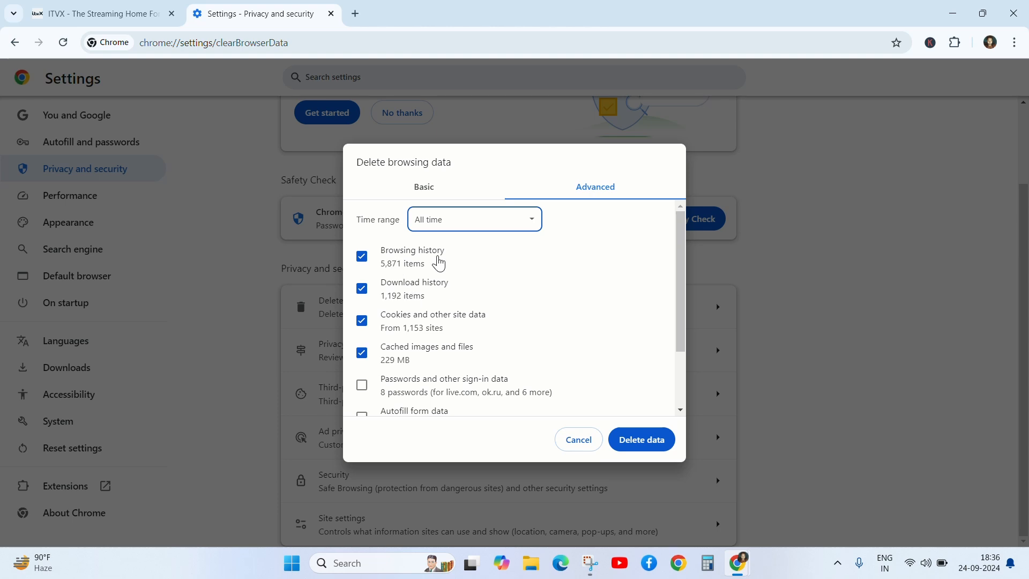
{"action": "mouse_move", "coordinate": [420, 334]}
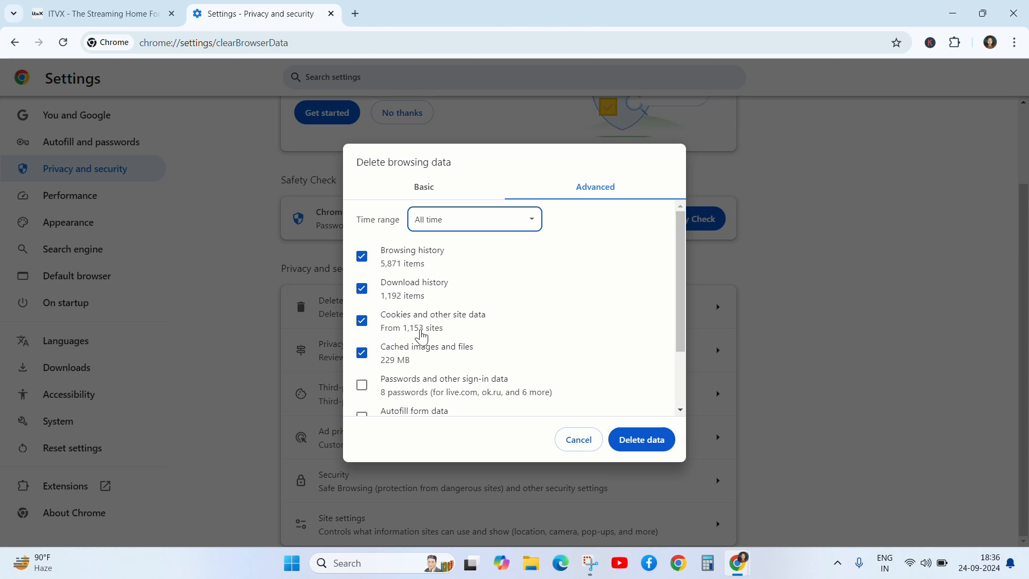
{"action": "scroll", "scroll_direction": "down", "scroll_amount": 3}
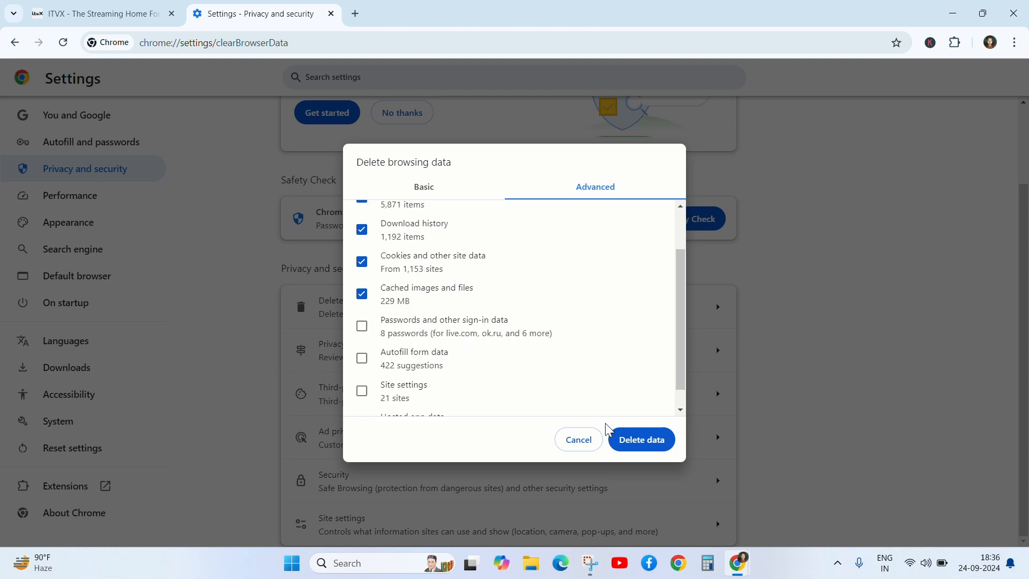
{"action": "mouse_move", "coordinate": [421, 60]}
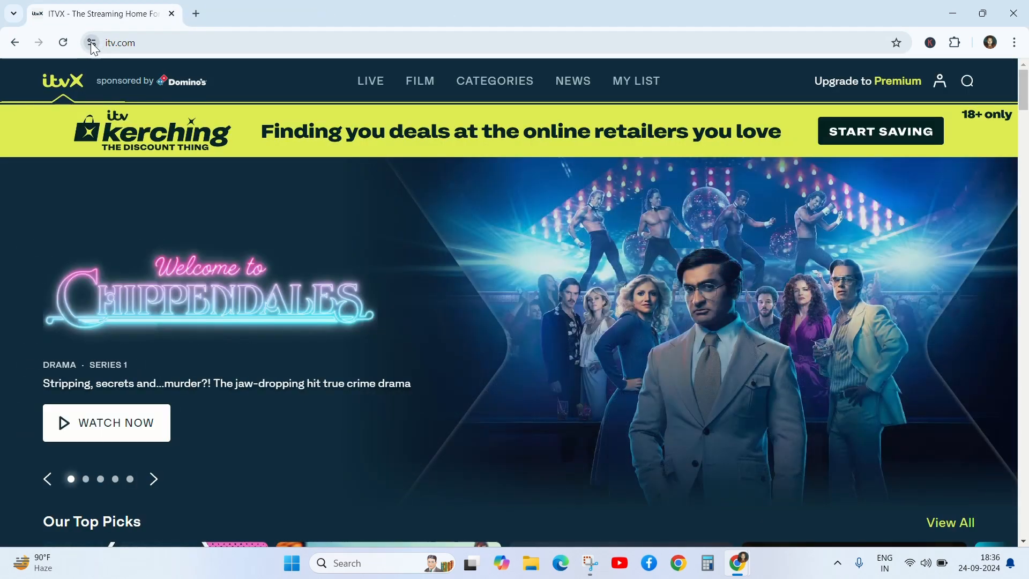
Step: Open the on-device site data manager from itv.com's site information
{"action": "left_click", "coordinate": [91, 42]}
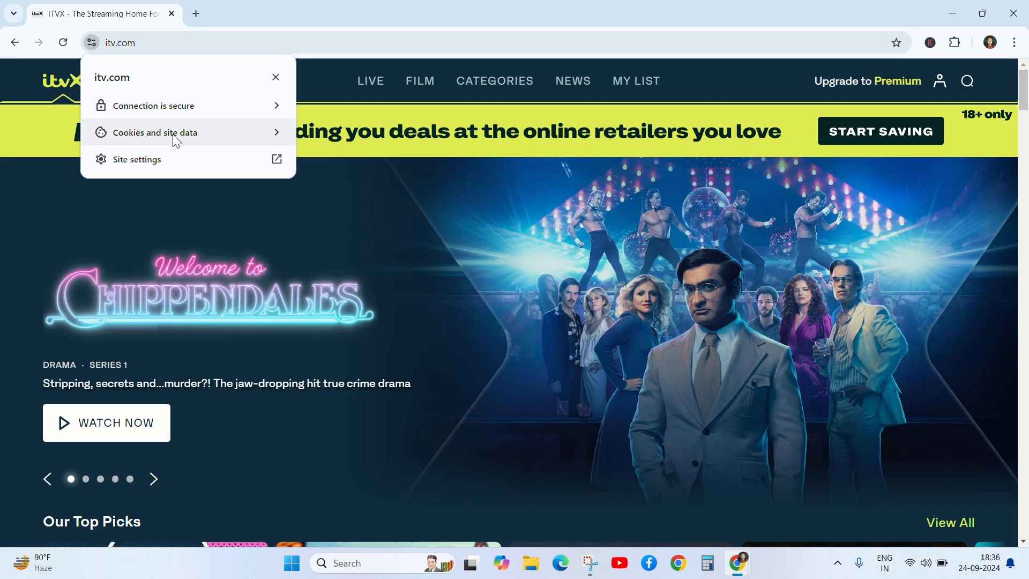
{"action": "left_click", "coordinate": [155, 132]}
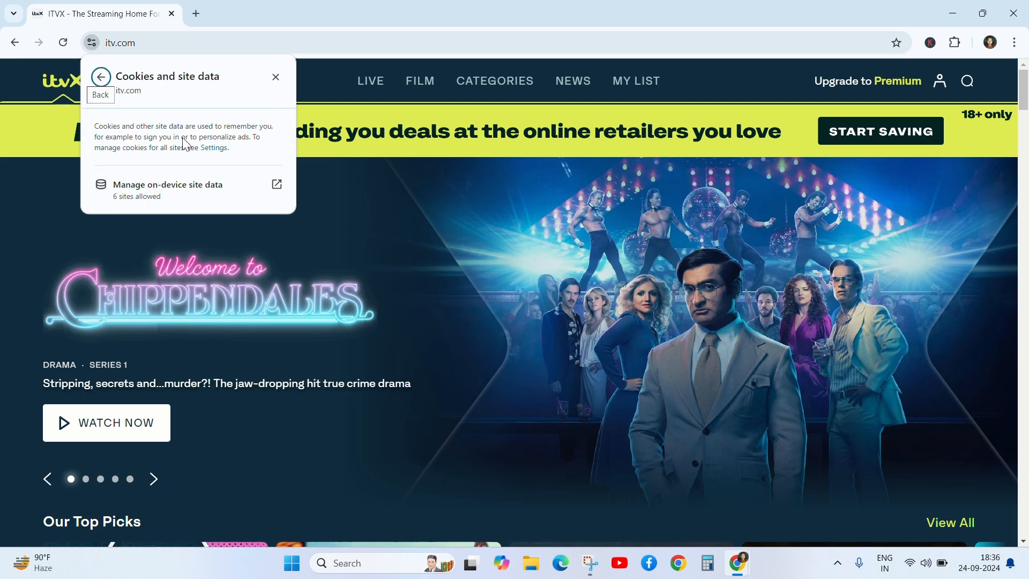
{"action": "left_click", "coordinate": [167, 185]}
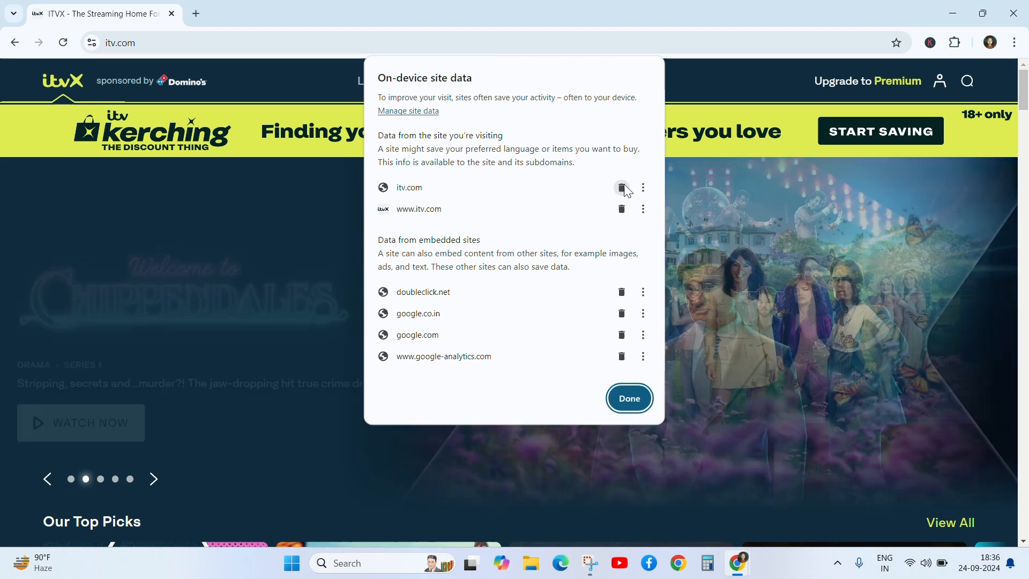
{"action": "left_click", "coordinate": [622, 188]}
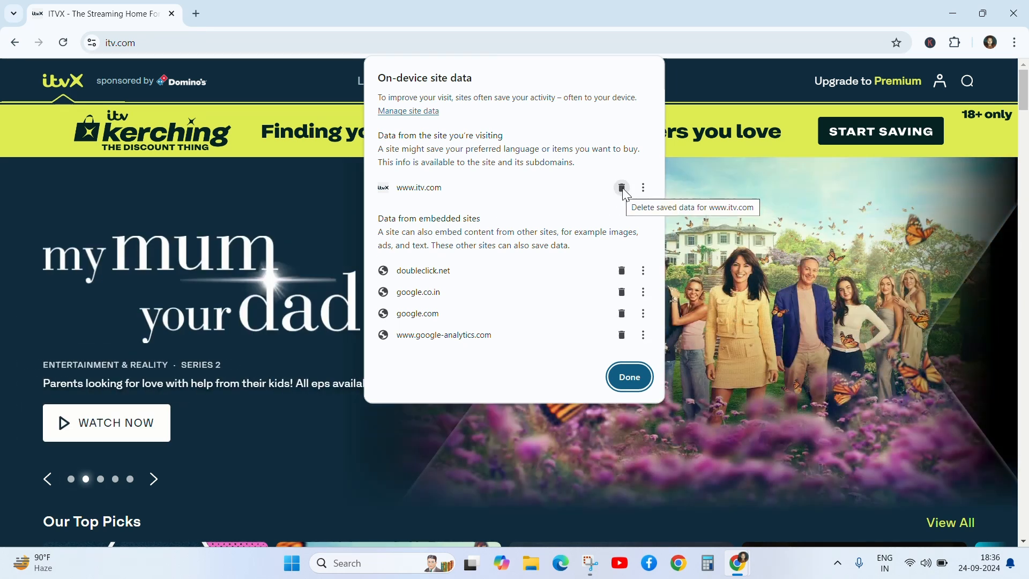
{"action": "left_click", "coordinate": [621, 187]}
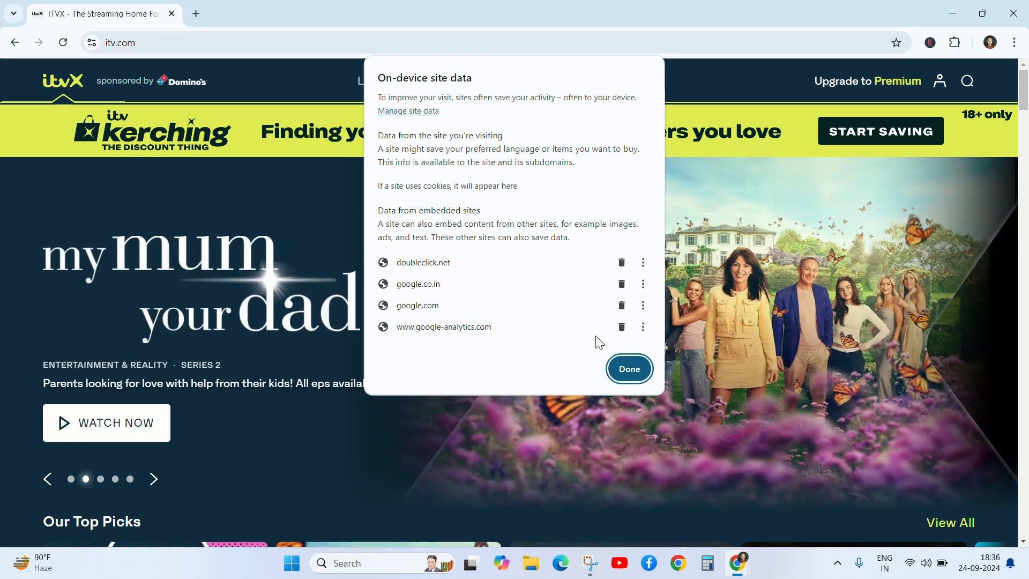
{"action": "left_click", "coordinate": [629, 368]}
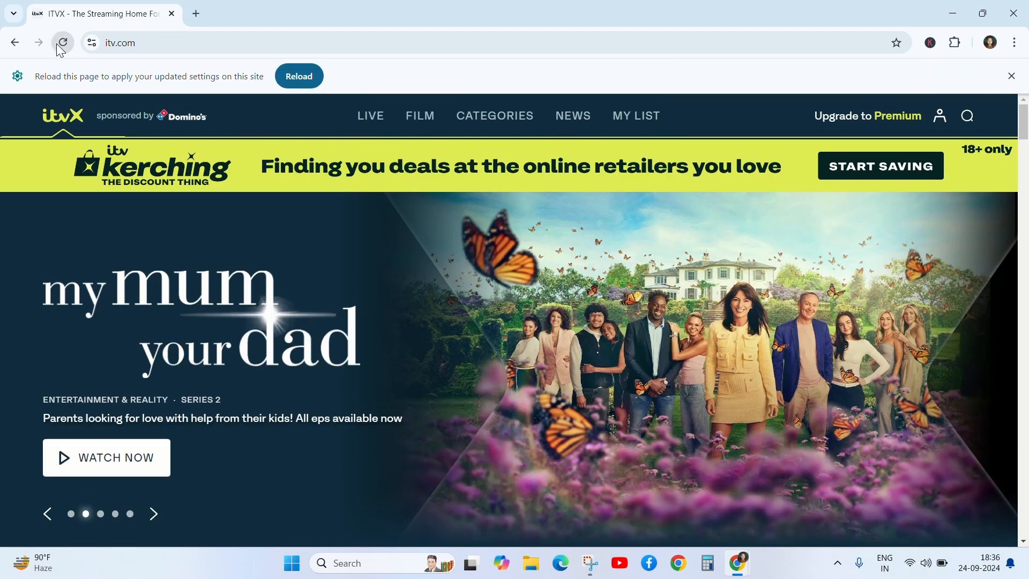
{"action": "left_click", "coordinate": [62, 43]}
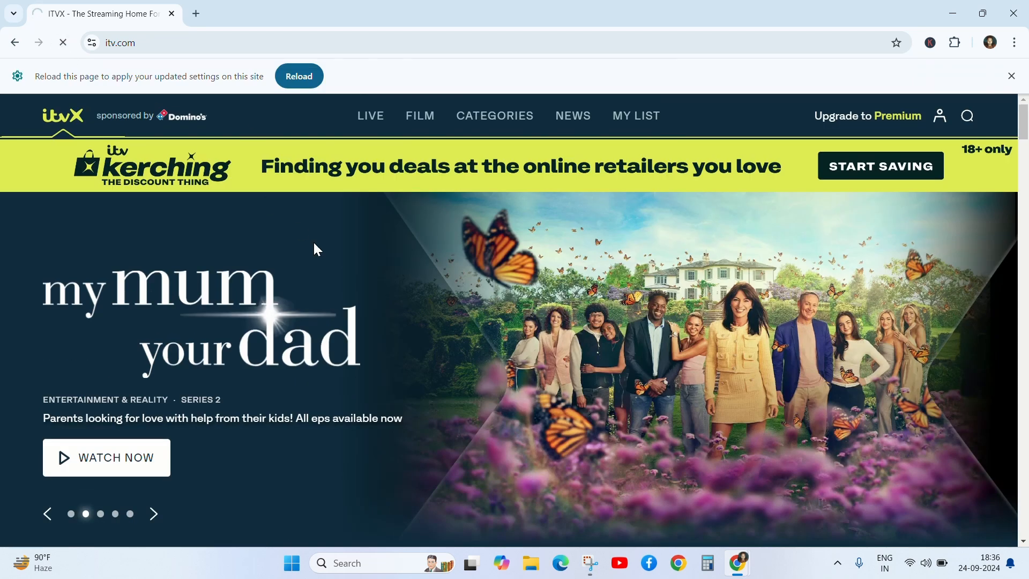